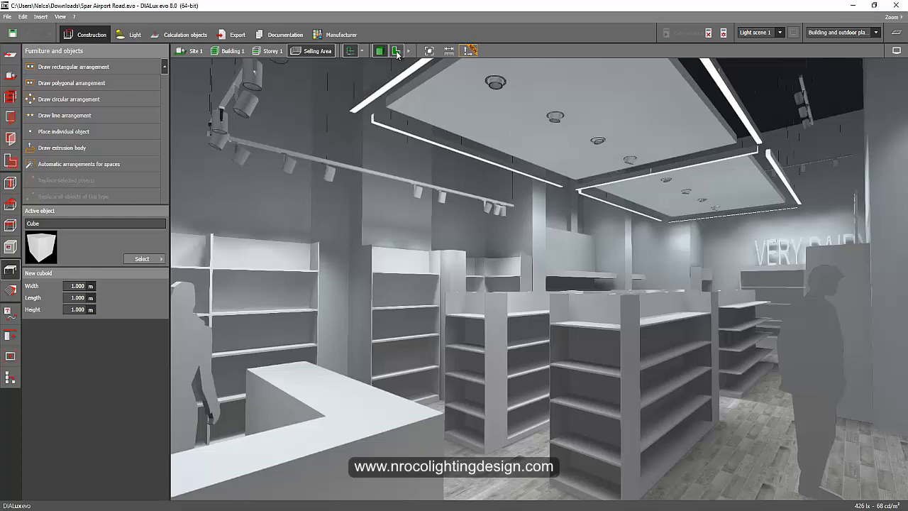
Switch to the top-down plan view and move to the Light tab for luminaire work.
left_click(396, 51)
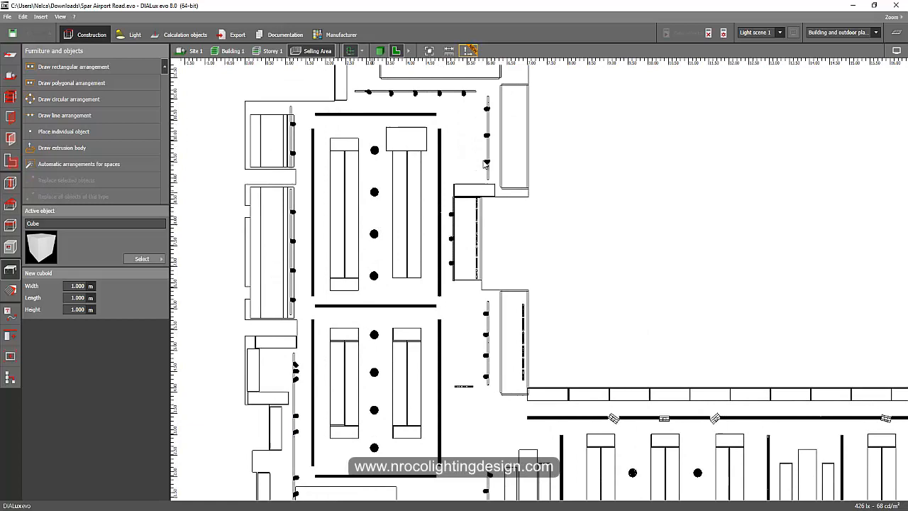
left_click(135, 34)
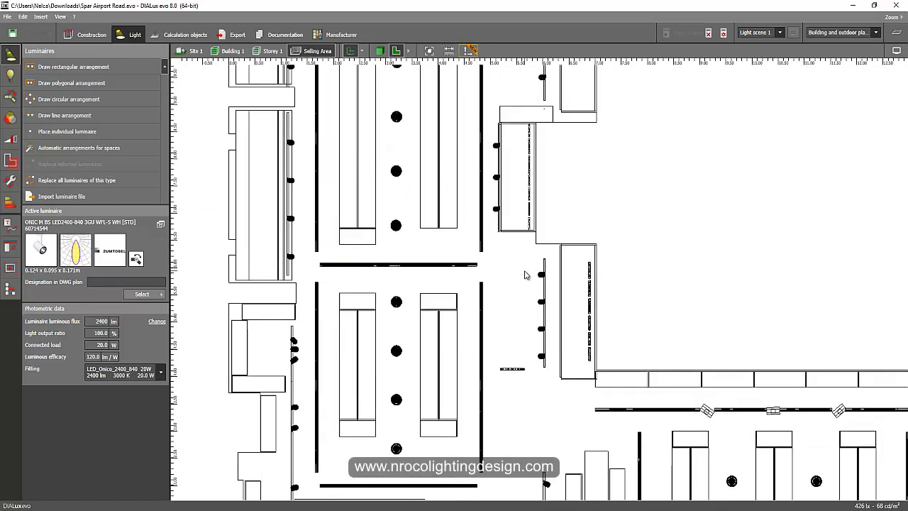
mouse_move(521, 317)
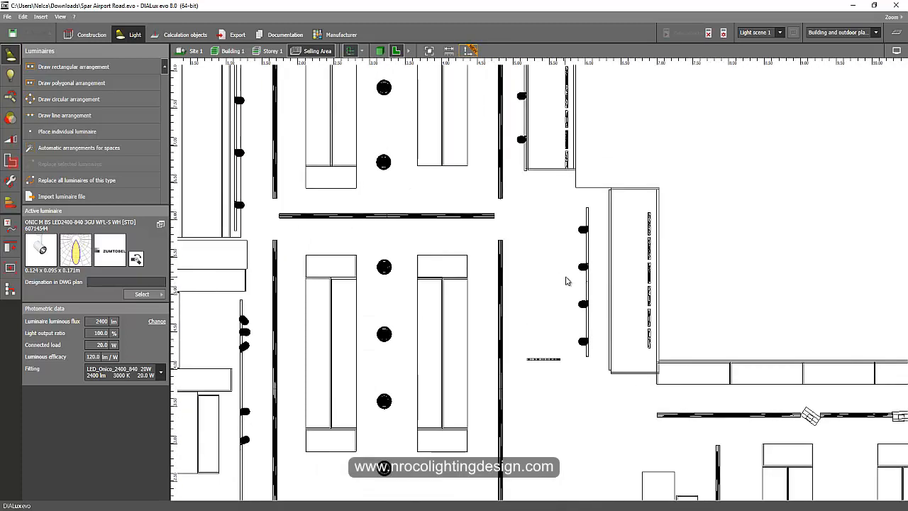
mouse_move(582, 271)
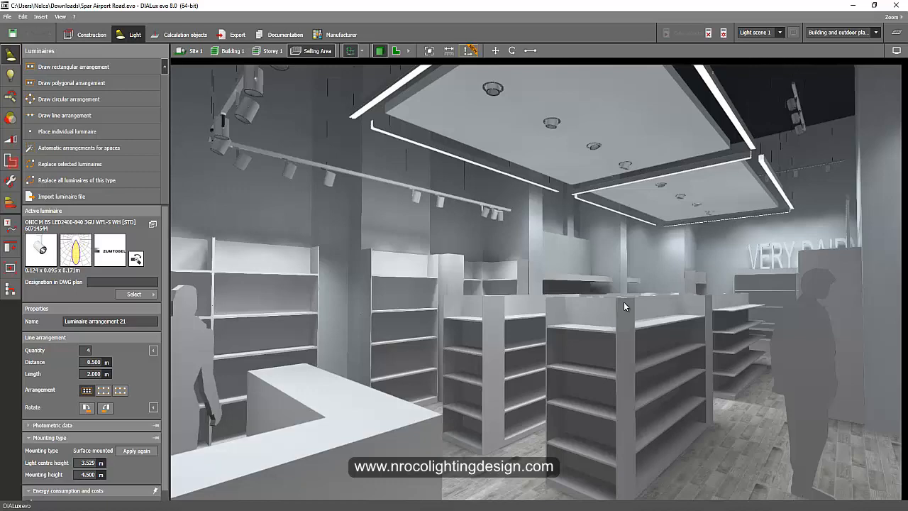
left_click_drag(624, 306, 607, 424)
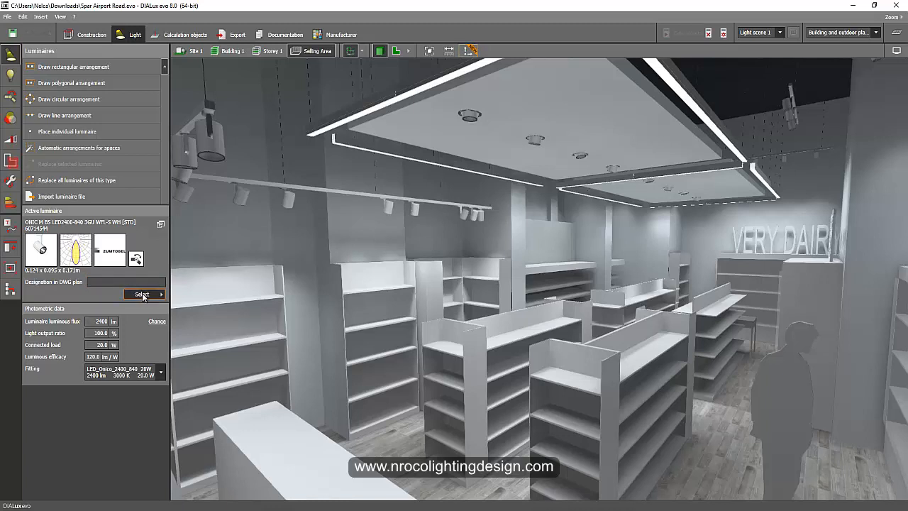
left_click(142, 294)
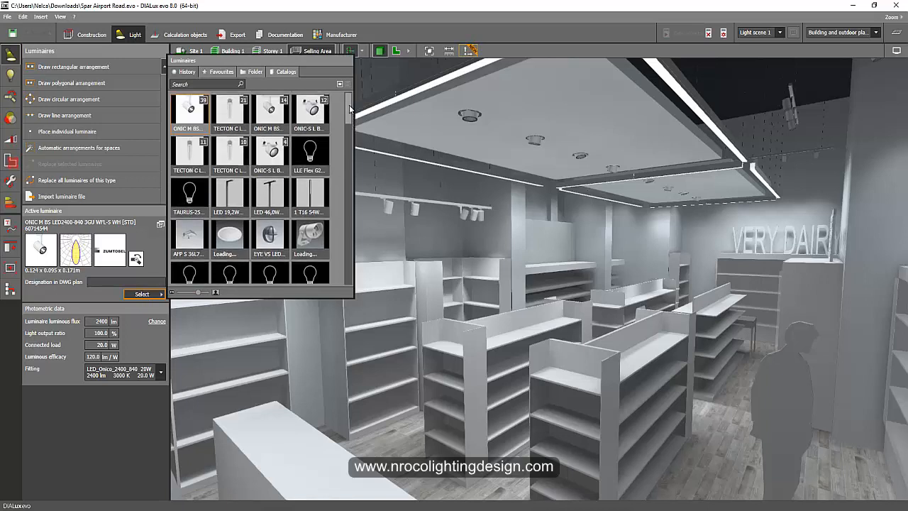
mouse_move(230, 111)
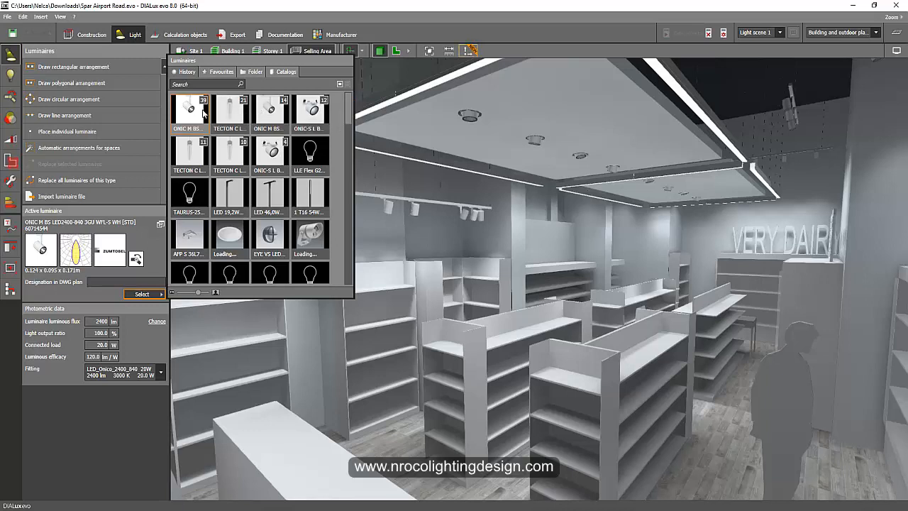
mouse_move(270, 149)
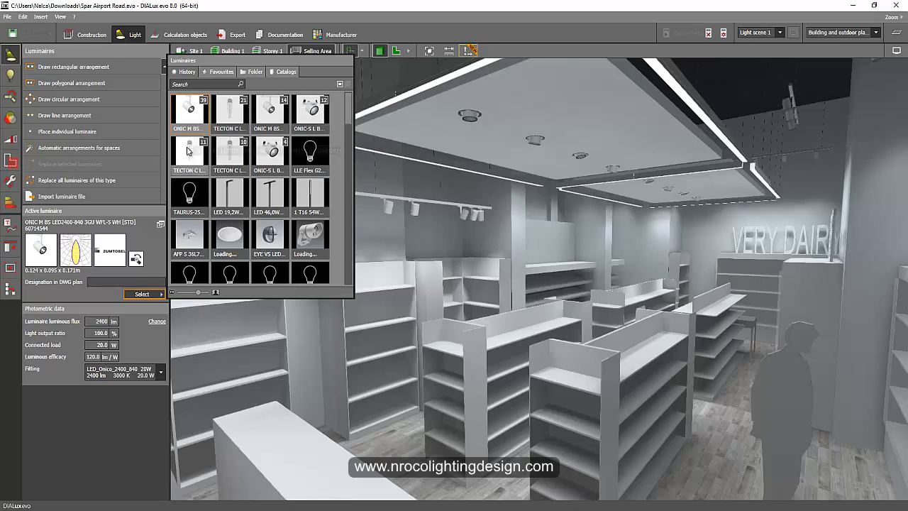
mouse_move(269, 150)
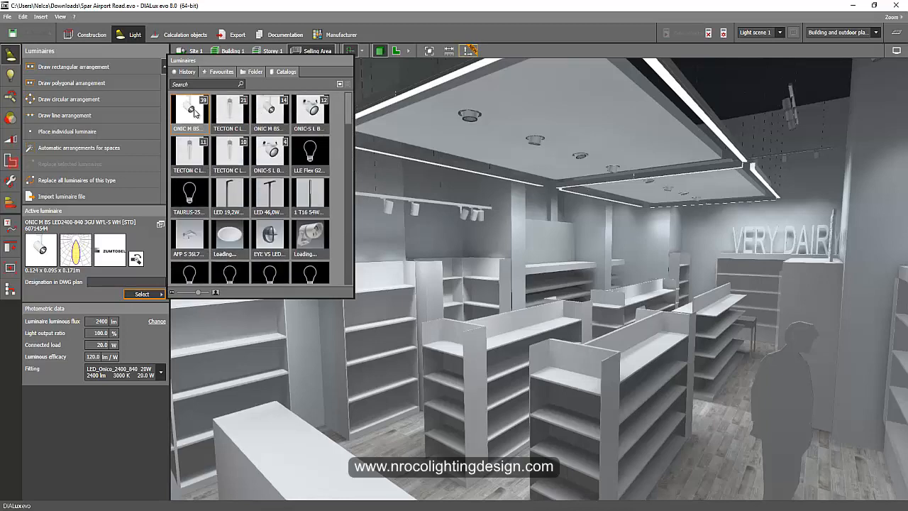
mouse_move(269, 110)
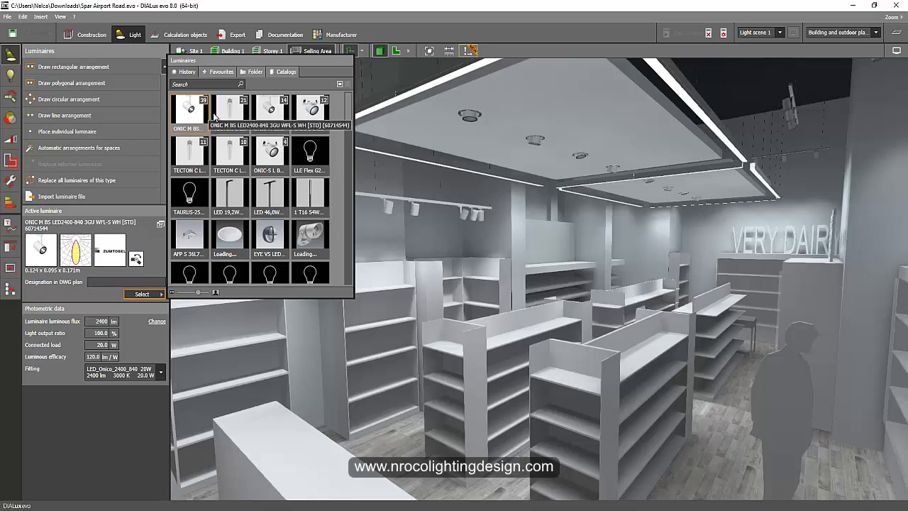
mouse_move(273, 150)
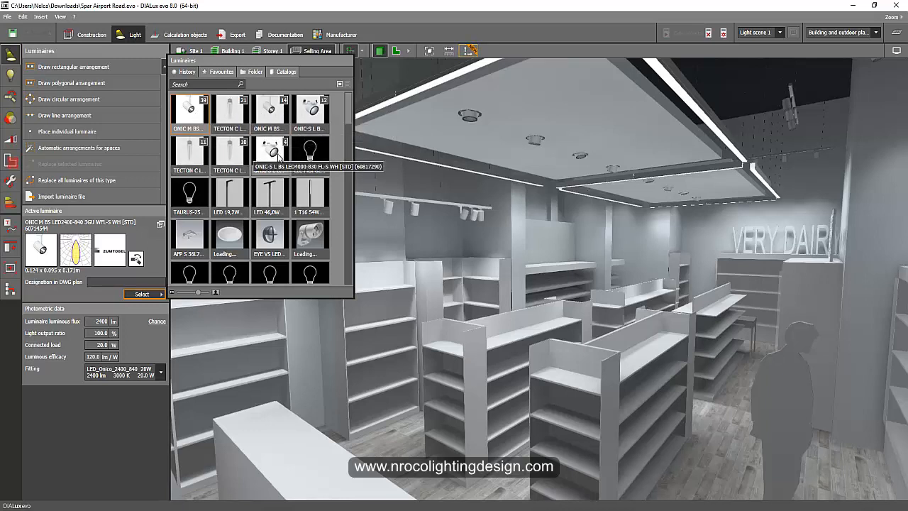
mouse_move(270, 149)
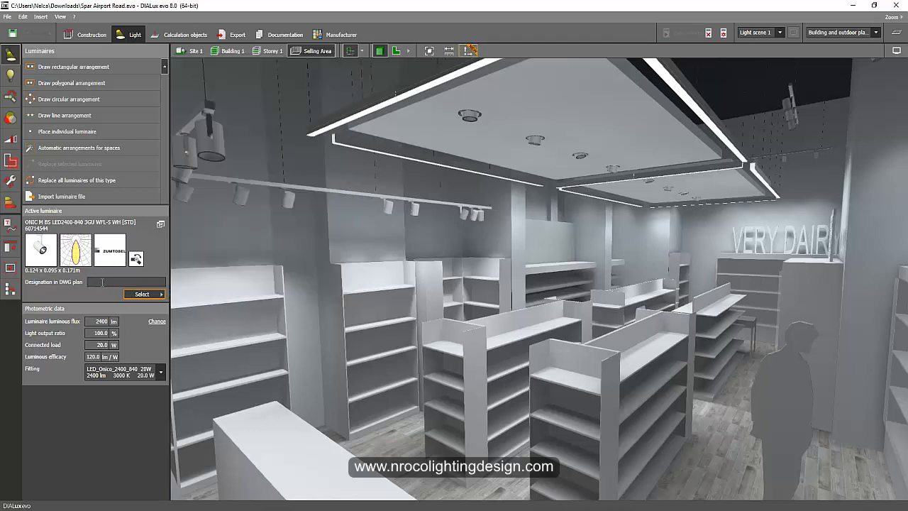
Give the first spotlight the DWG plan designation 'Type L1' and select a different luminaire type.
type("Ty")
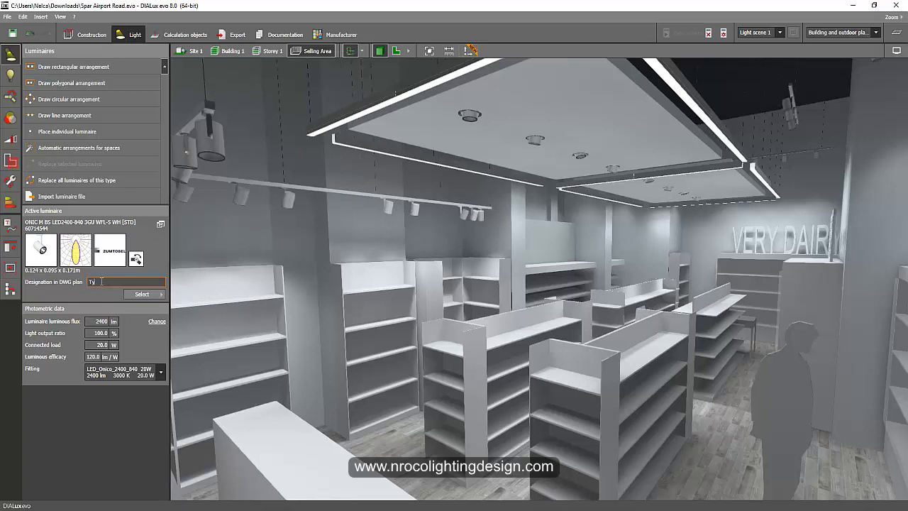
type("Type L1")
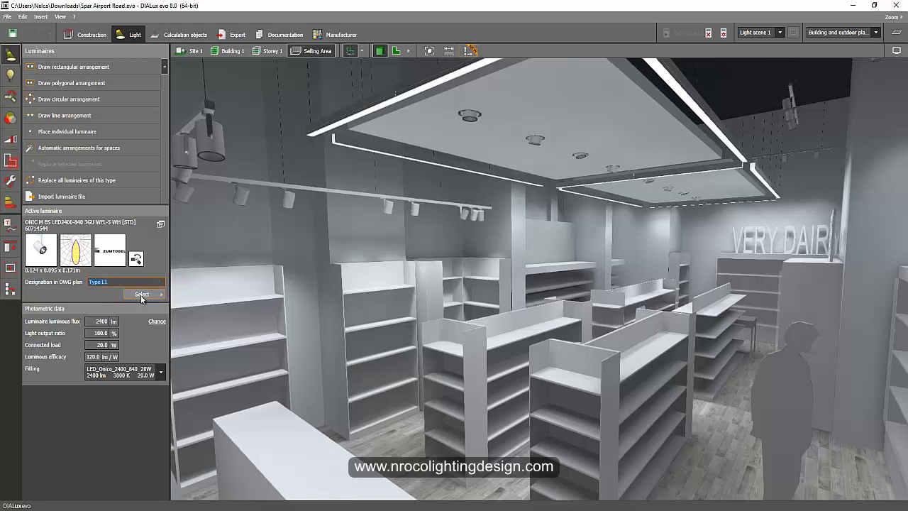
left_click(142, 294)
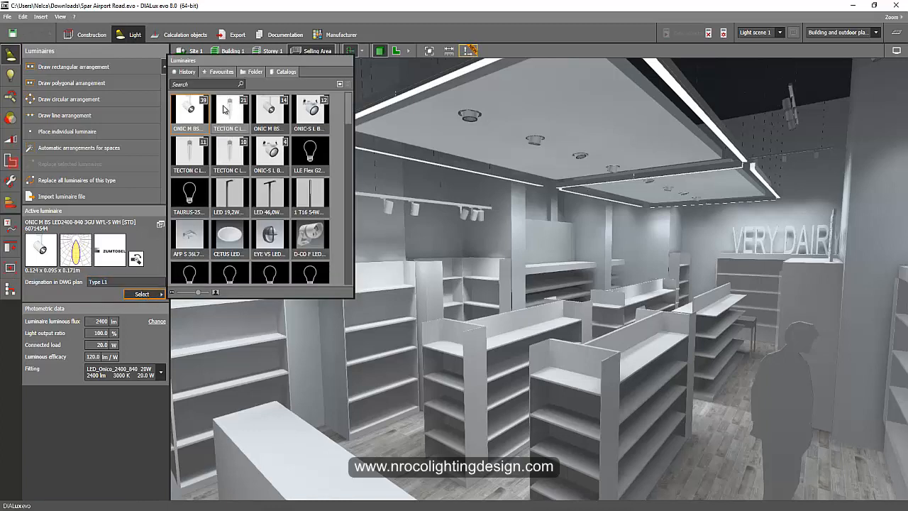
mouse_move(230, 106)
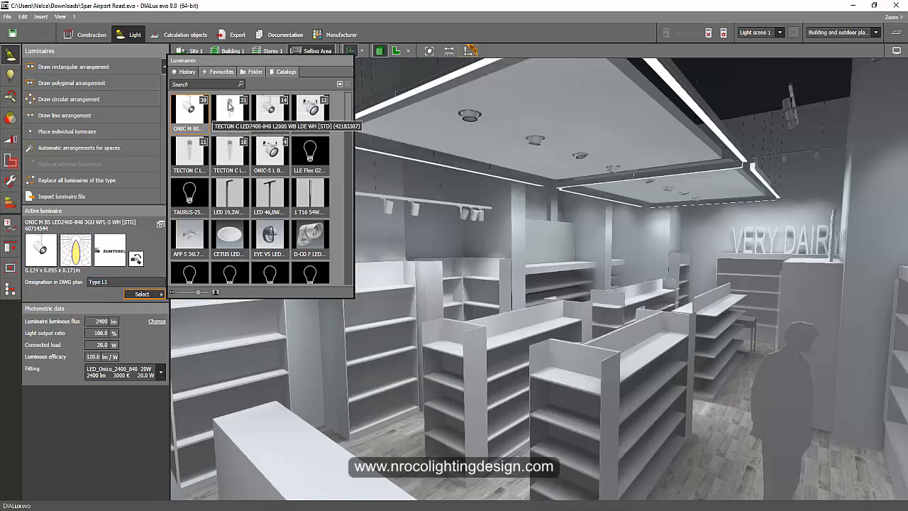
left_click(230, 108)
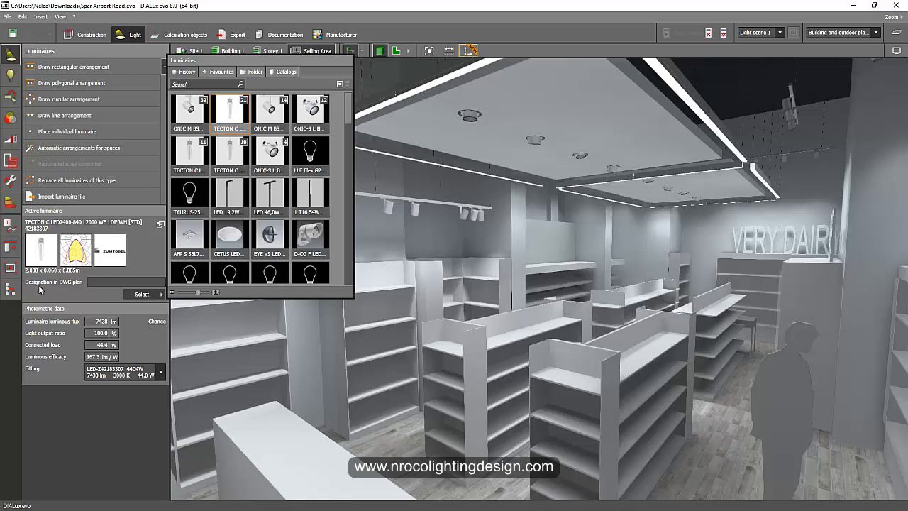
mouse_move(65, 286)
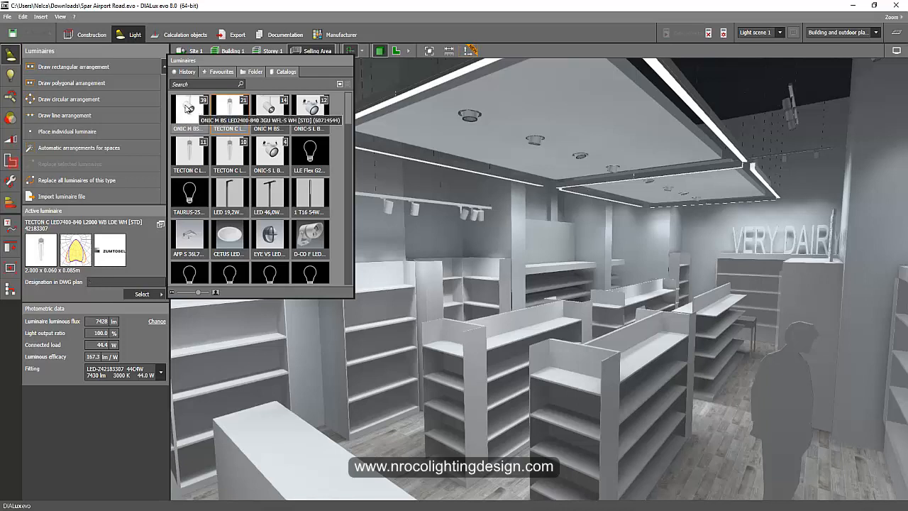
mouse_move(270, 106)
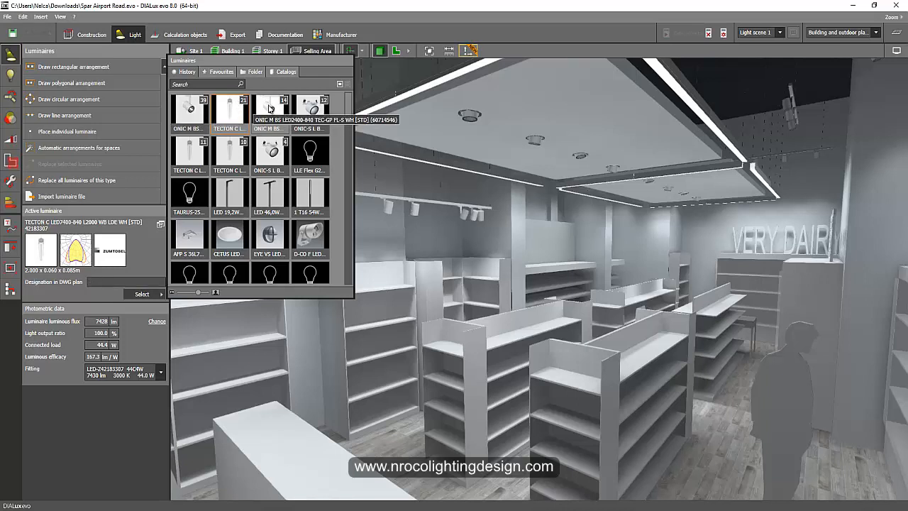
Browse the luminaire history and make the next spotlight type the active fixture to label.
left_click(270, 110)
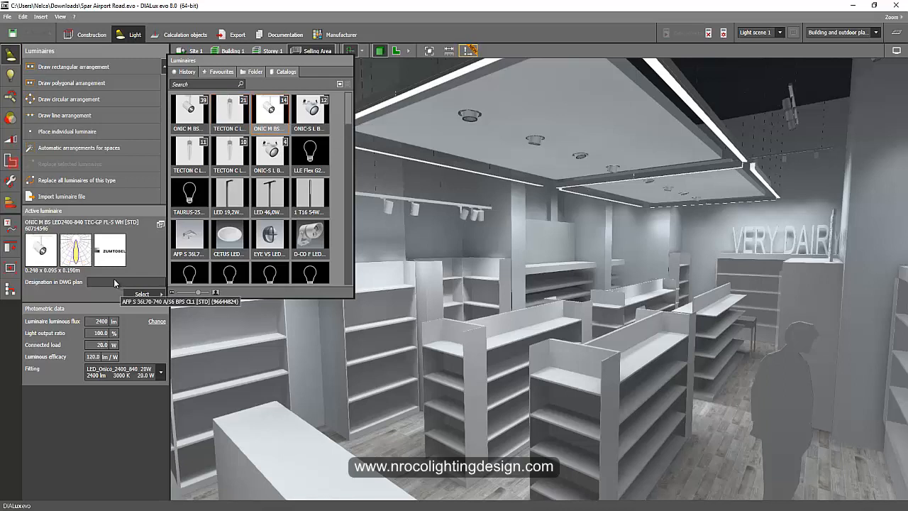
mouse_move(191, 114)
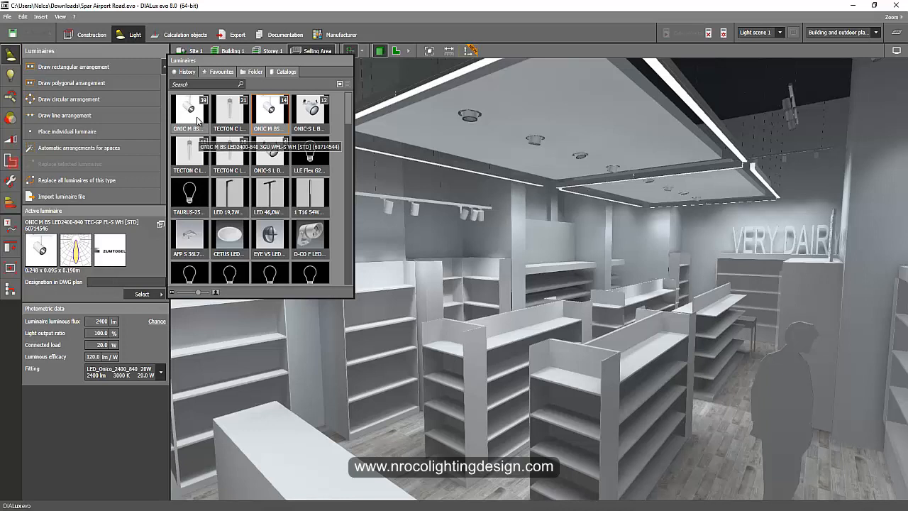
left_click(269, 111)
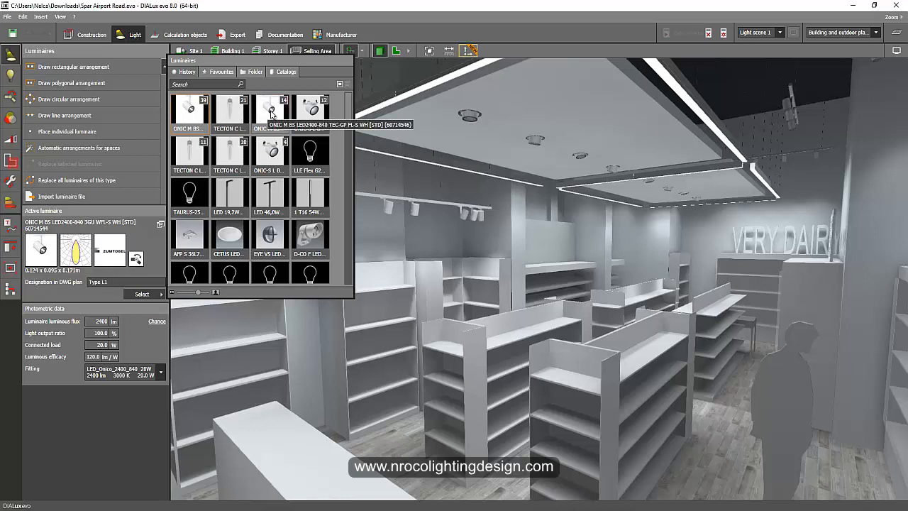
left_click(189, 111)
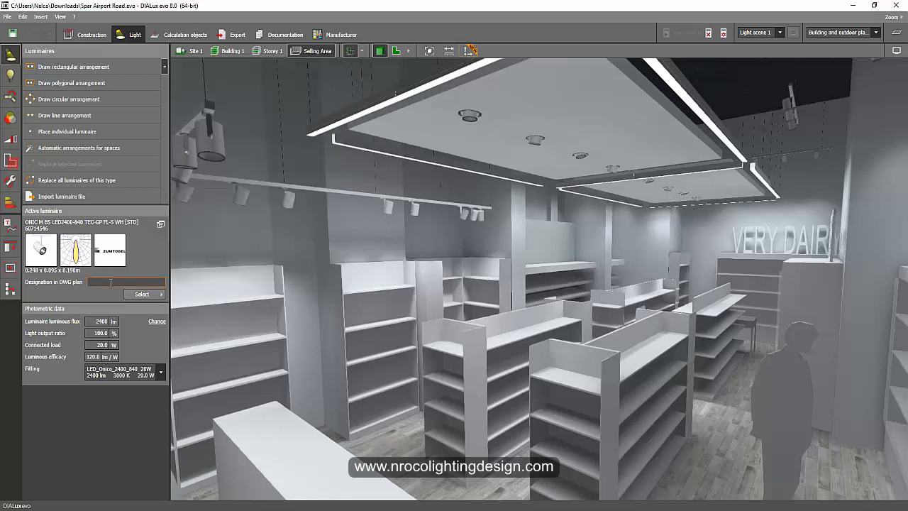
type("Type L2")
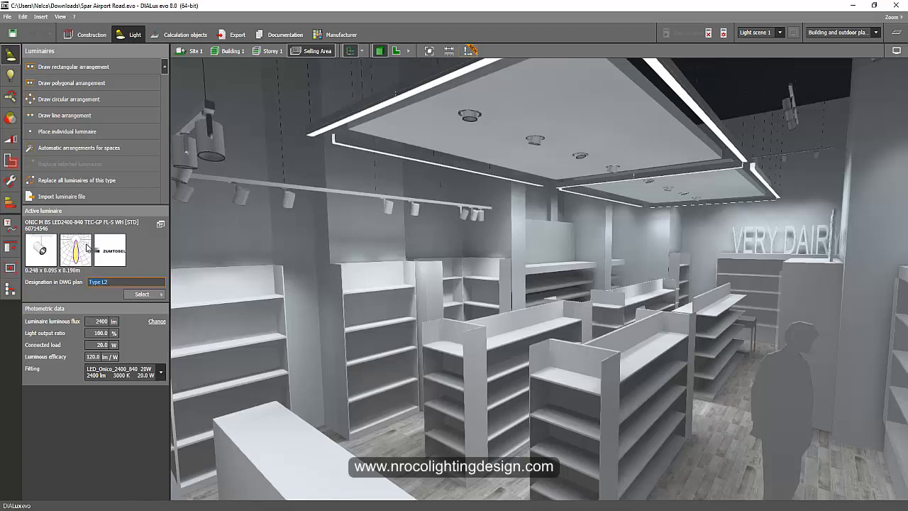
left_click(155, 294)
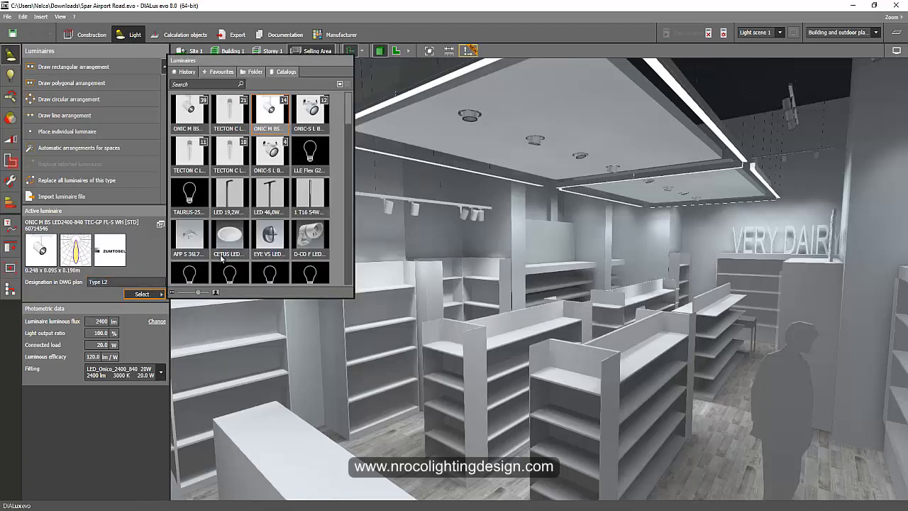
mouse_move(309, 110)
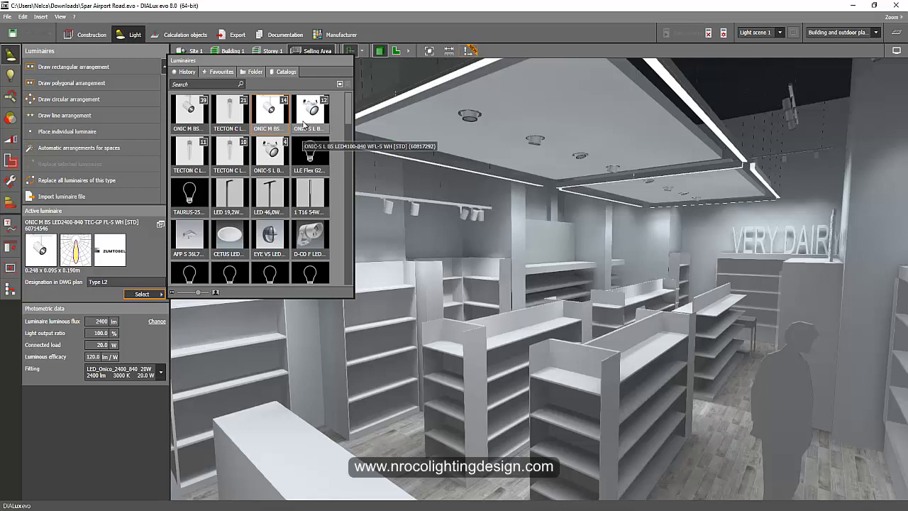
left_click(310, 111)
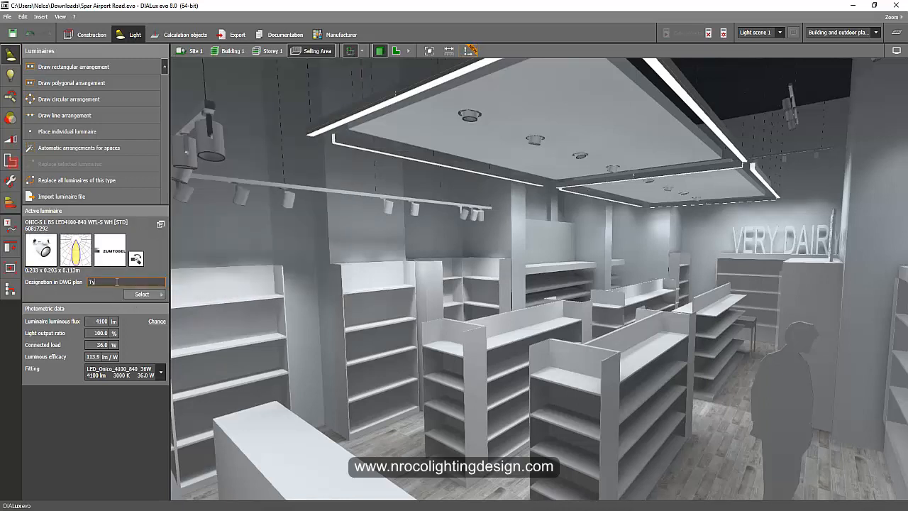
type("Type L")
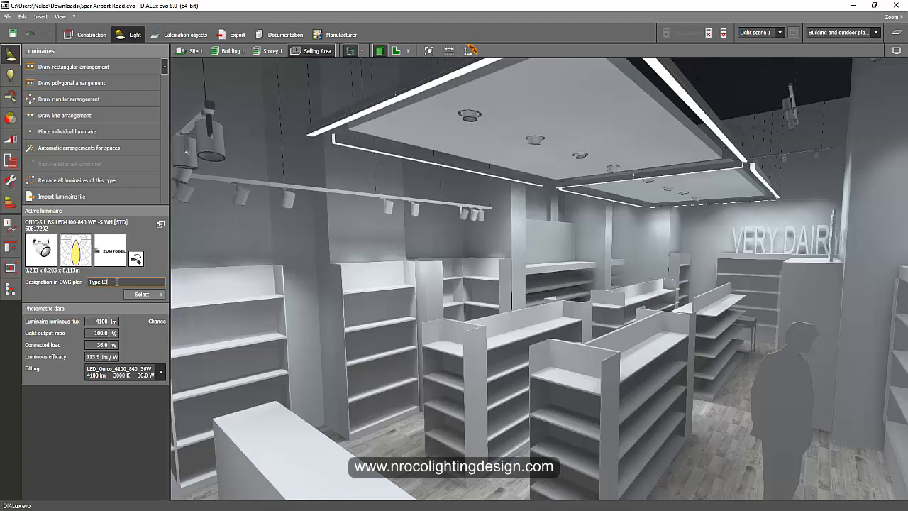
left_click(142, 294)
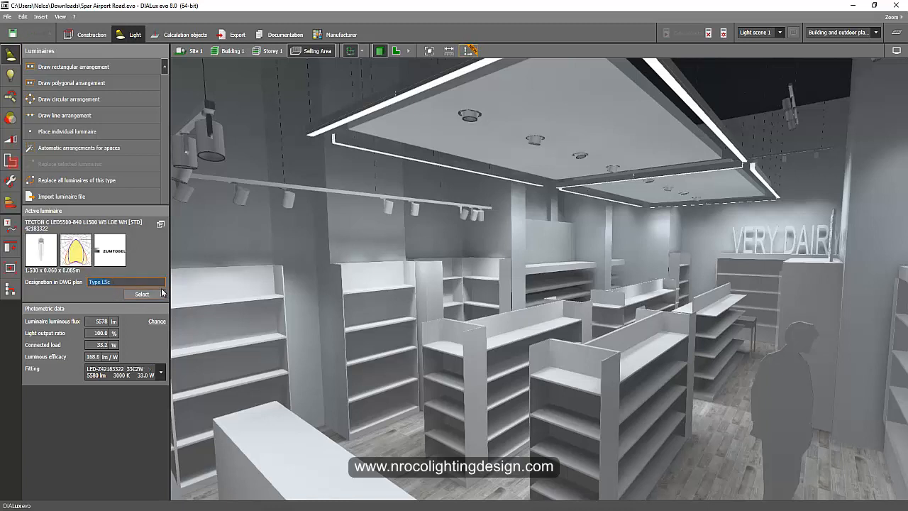
left_click(141, 293)
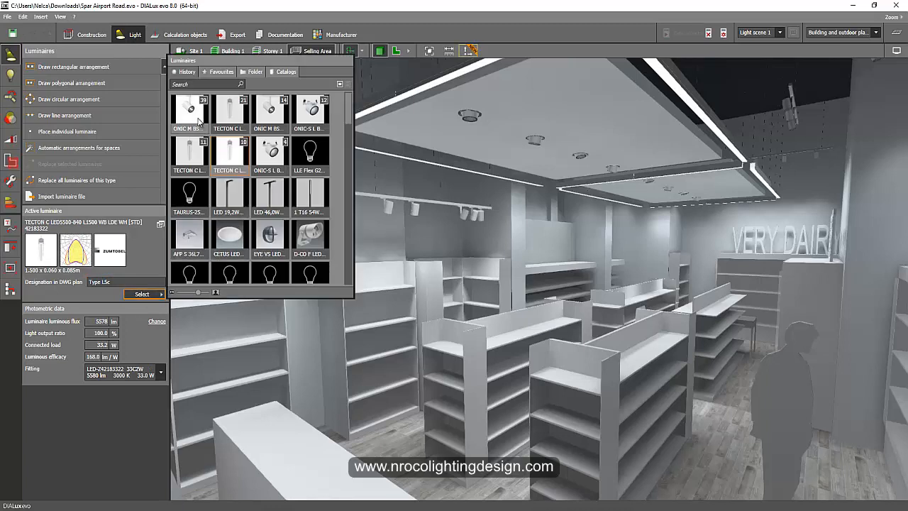
mouse_move(270, 112)
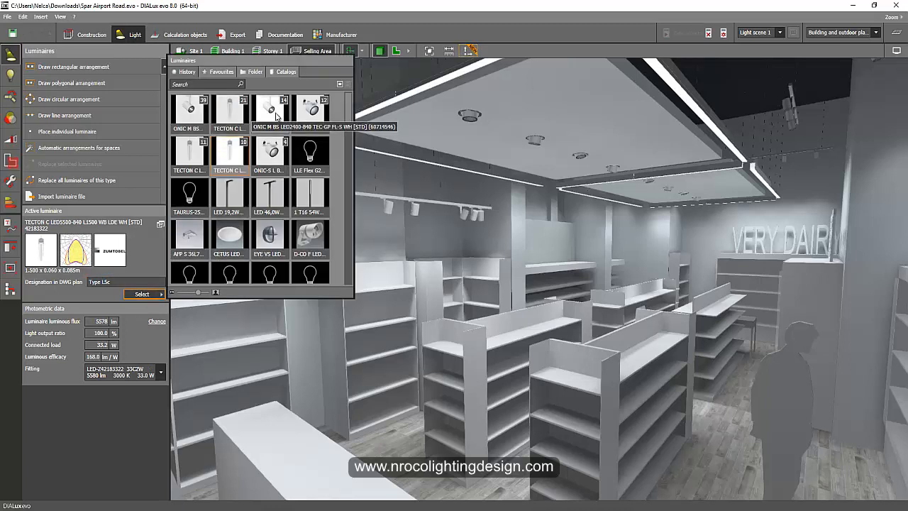
mouse_move(230, 116)
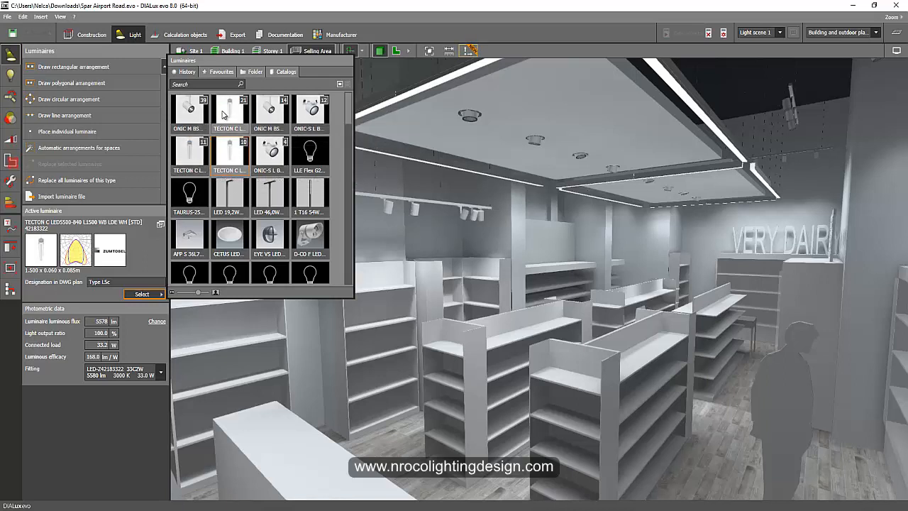
mouse_move(422, 419)
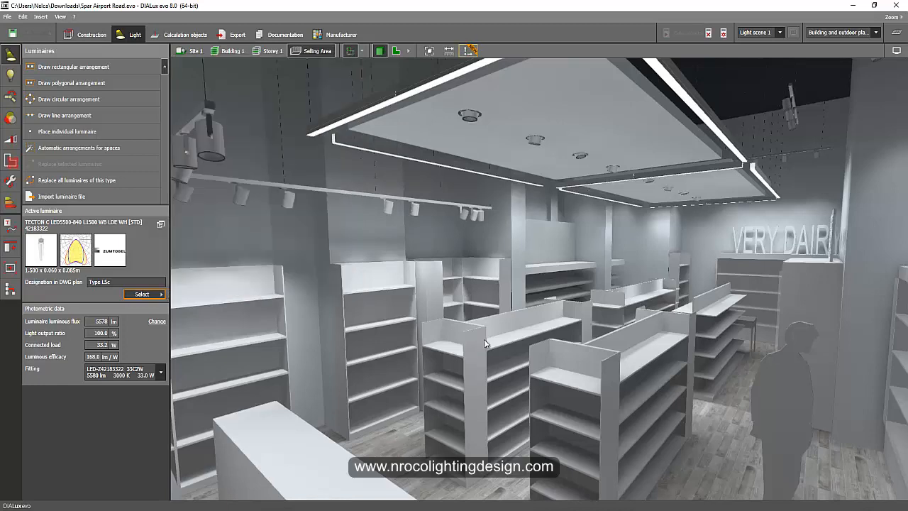
left_click_drag(486, 343, 525, 338)
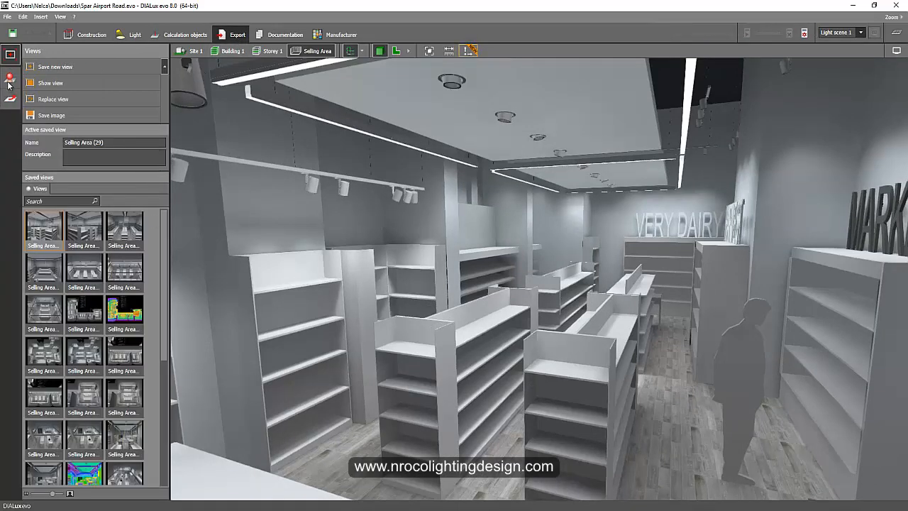
mouse_move(9, 99)
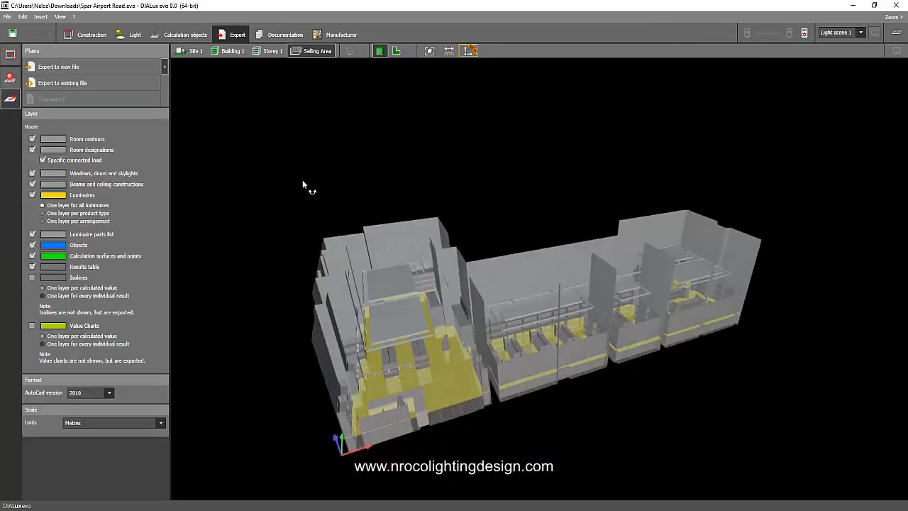
Exclude room contours, room designations and furniture objects from the export and set the luminaire layer split.
left_click(33, 139)
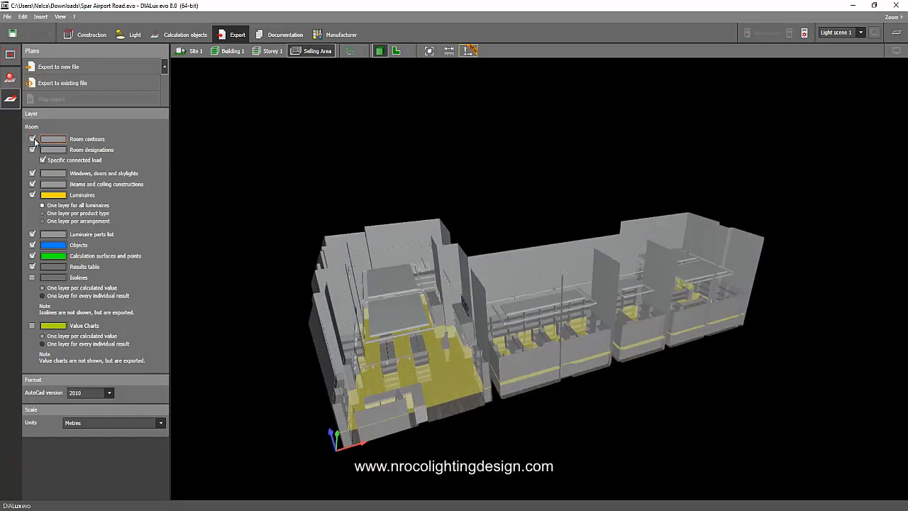
left_click(33, 139)
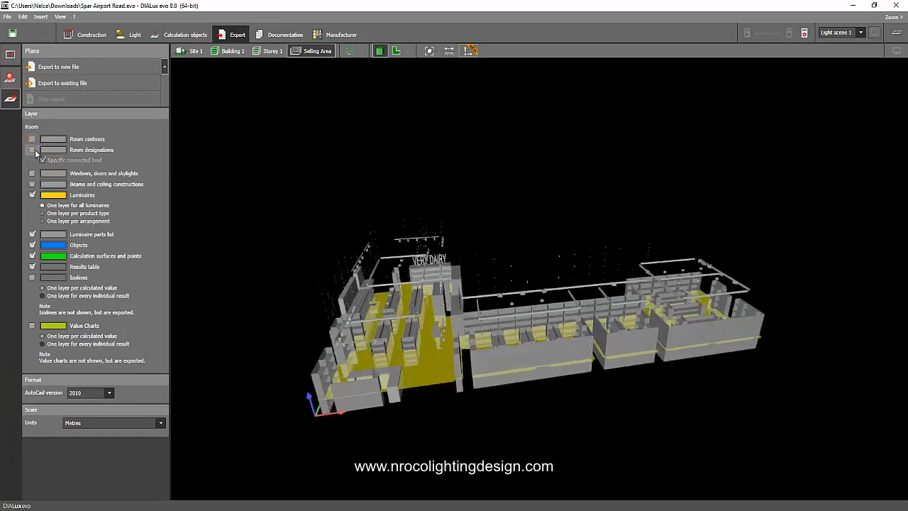
left_click(31, 150)
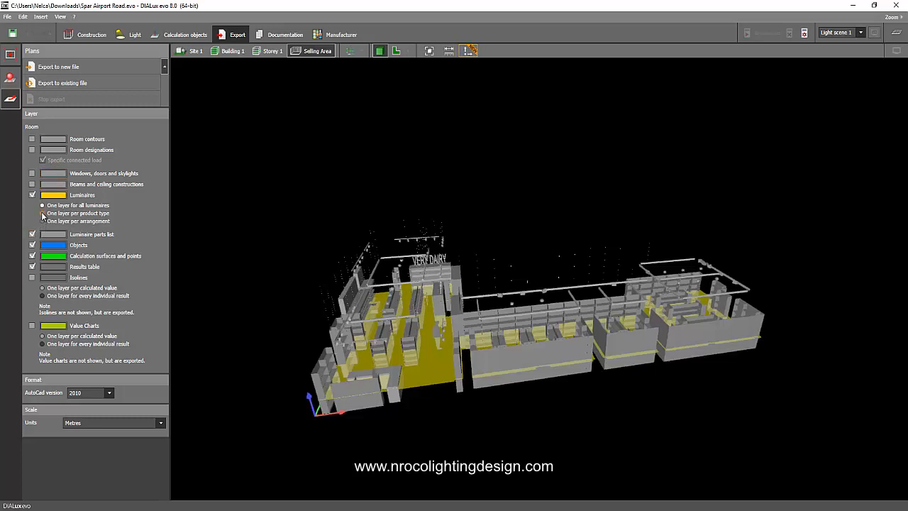
left_click(43, 213)
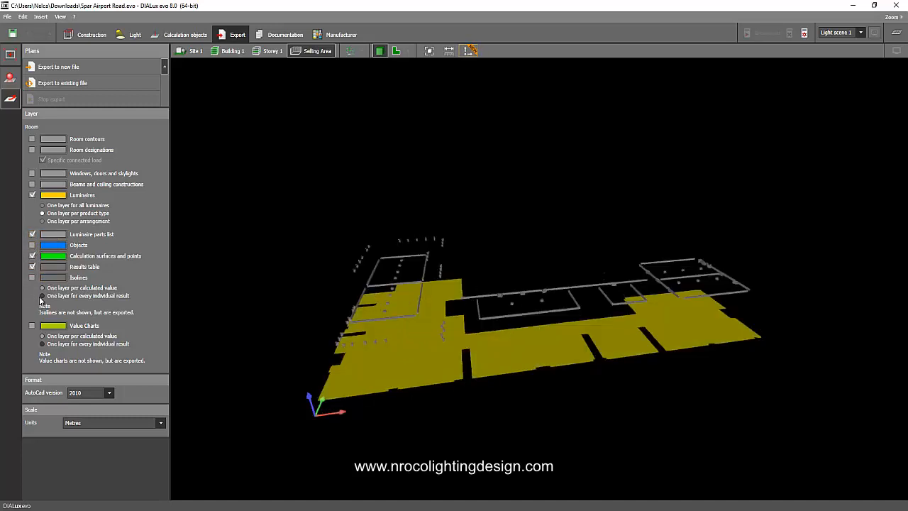
Adjust which calculation-surface and result layers are included in the DWG export.
left_click(31, 267)
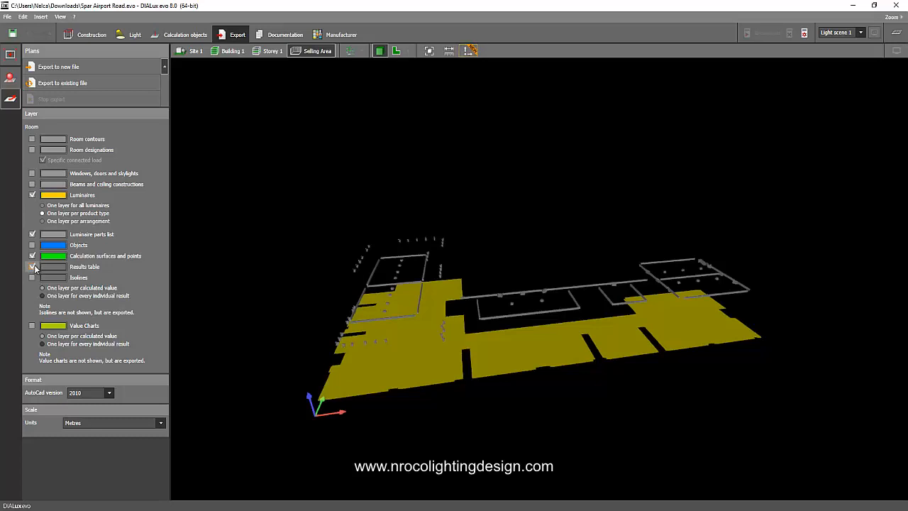
left_click(31, 267)
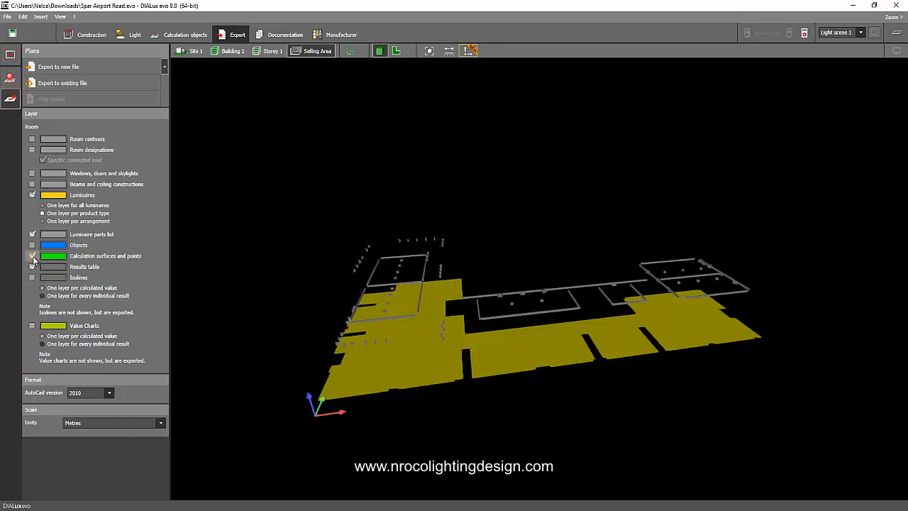
left_click(32, 255)
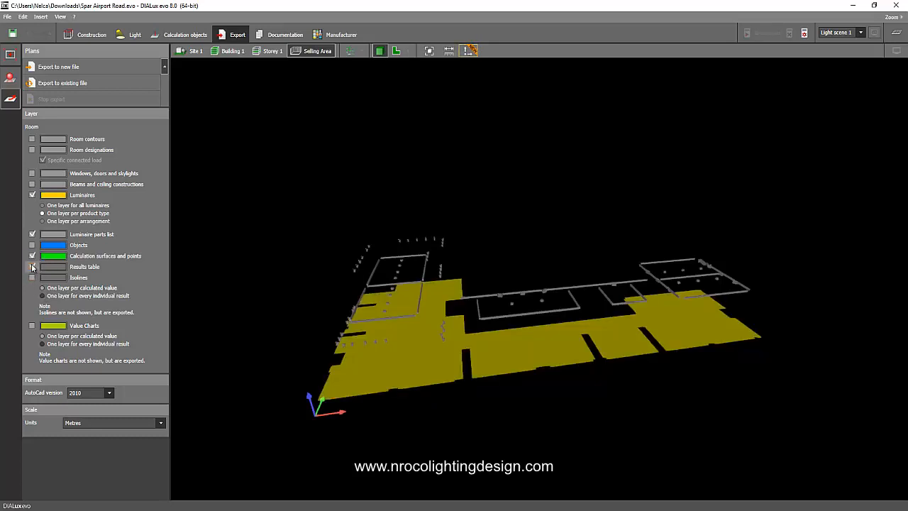
left_click(31, 267)
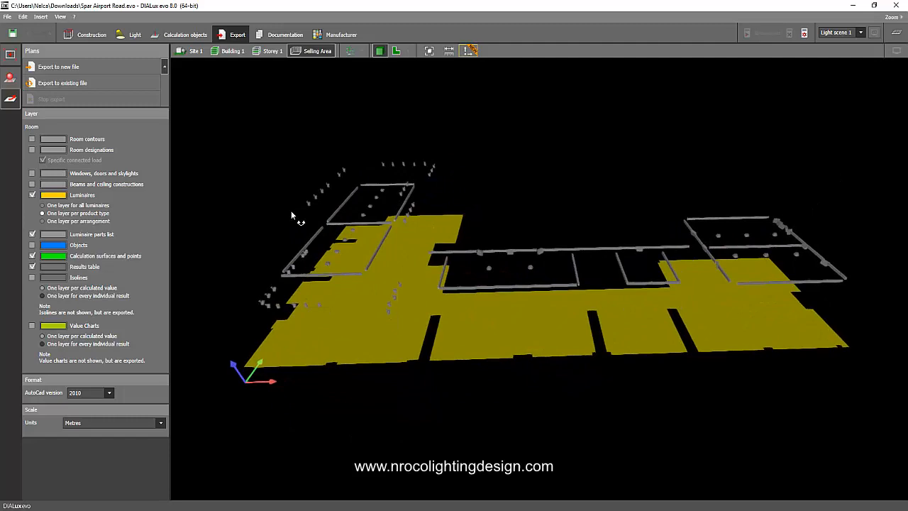
left_click_drag(291, 216, 334, 187)
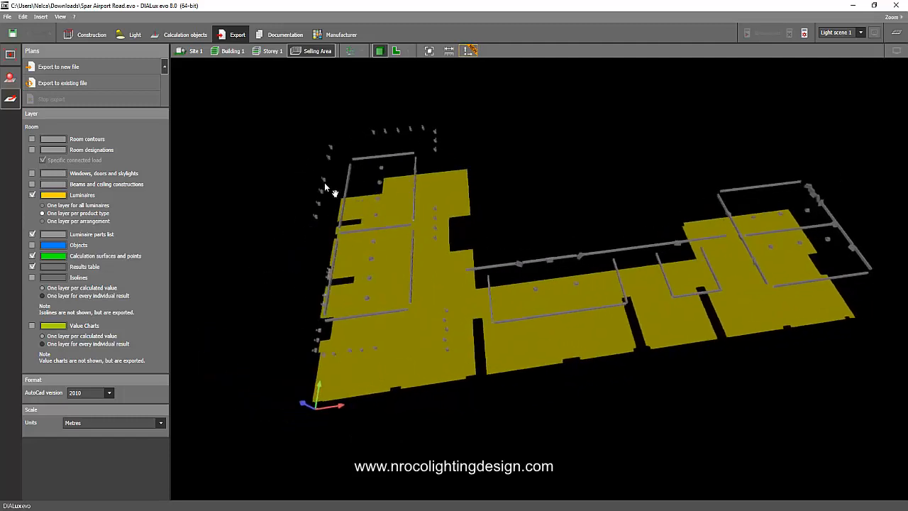
left_click_drag(327, 188, 272, 253)
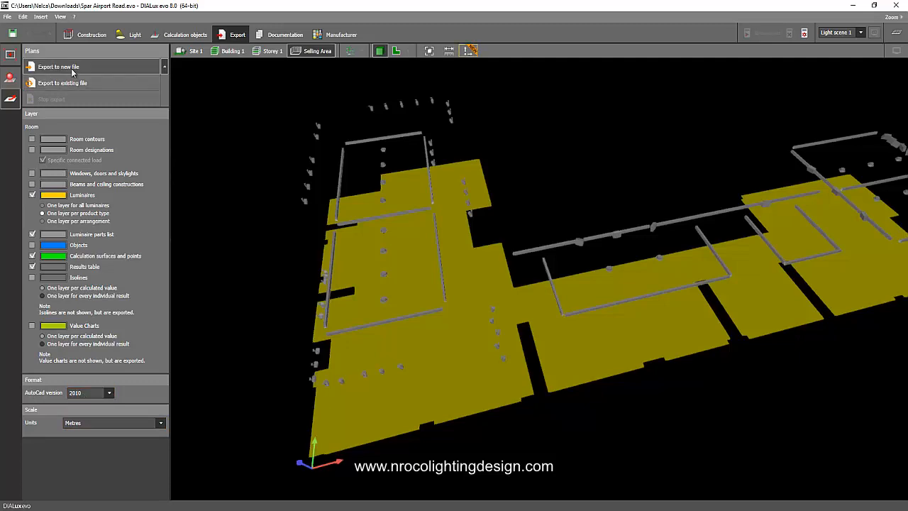
Export the plan to the Desktop as 'Spar Airport Road Lighting Layout'.
left_click(60, 67)
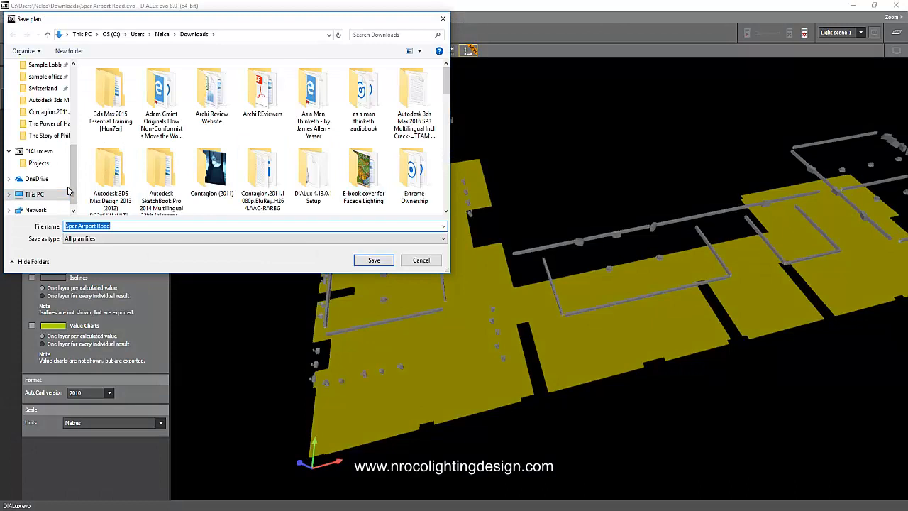
left_click(38, 83)
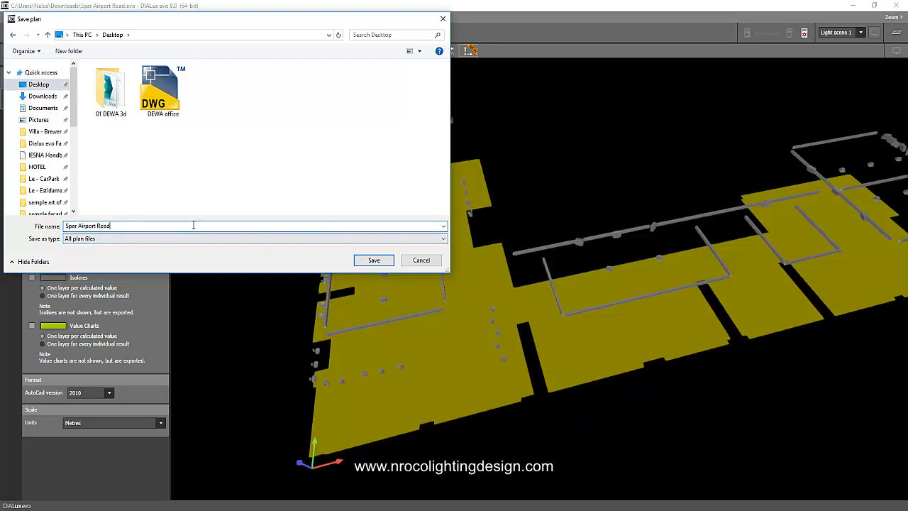
type("Lighting")
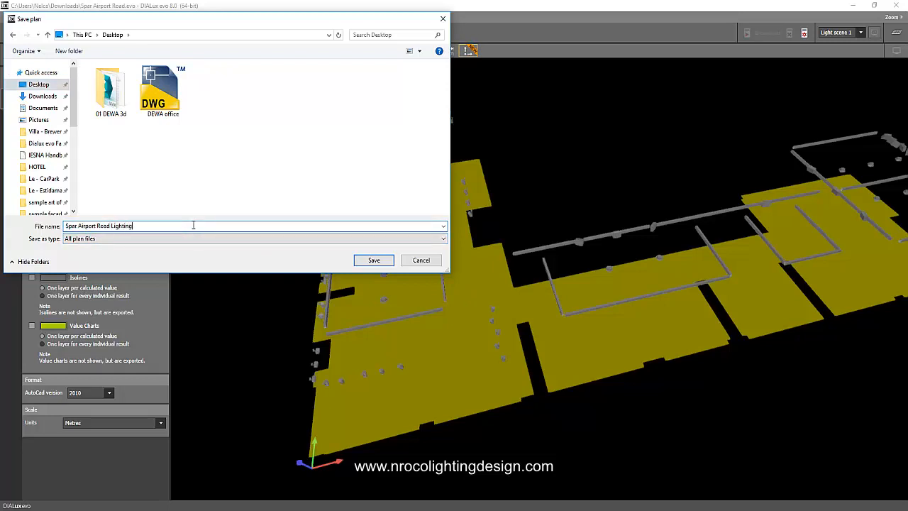
type("Layout")
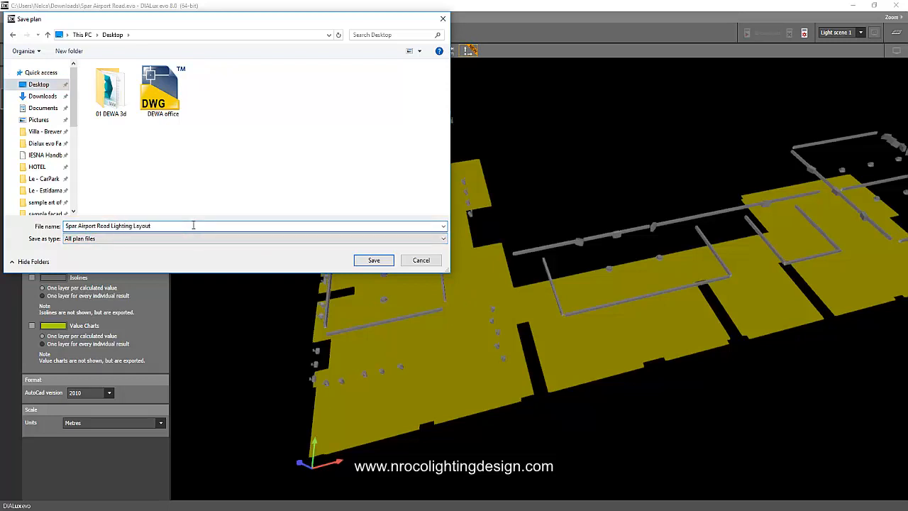
left_click(373, 260)
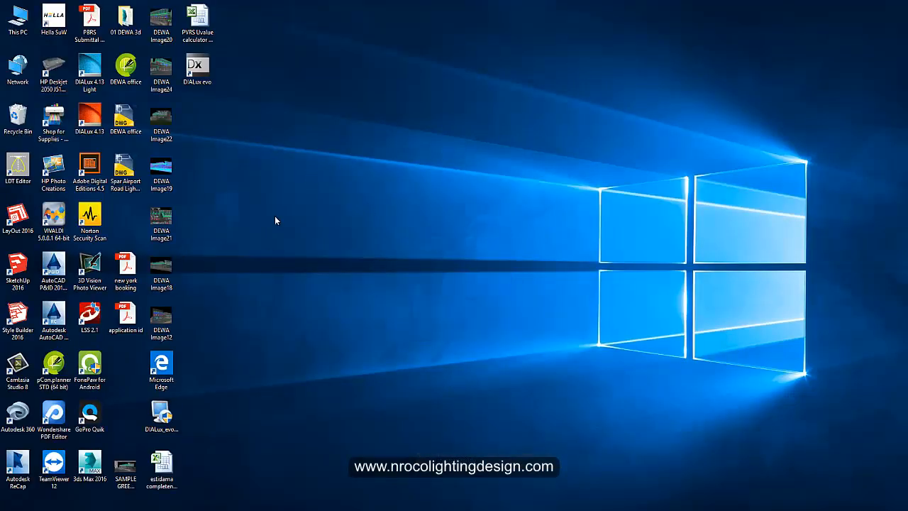
mouse_move(139, 216)
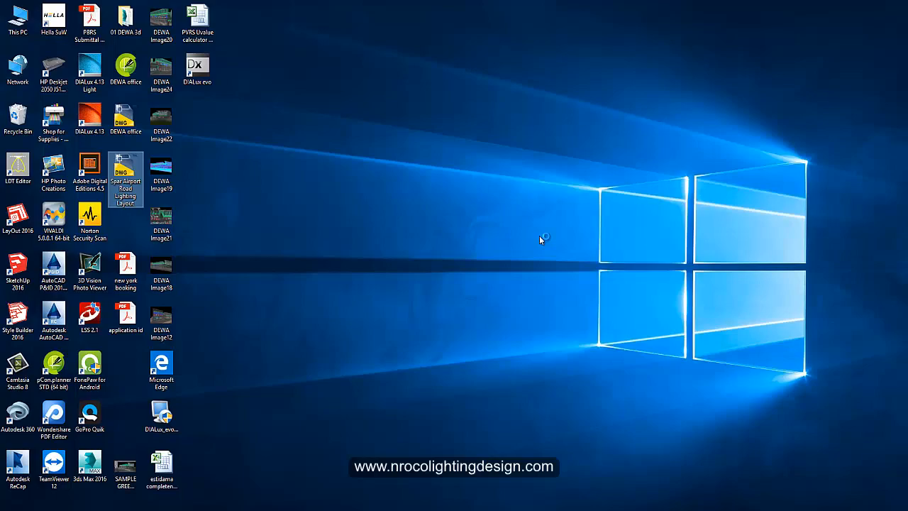
Open the exported Spar Airport Road Lighting Layout DWG from the desktop in AutoCAD.
double_click(54, 270)
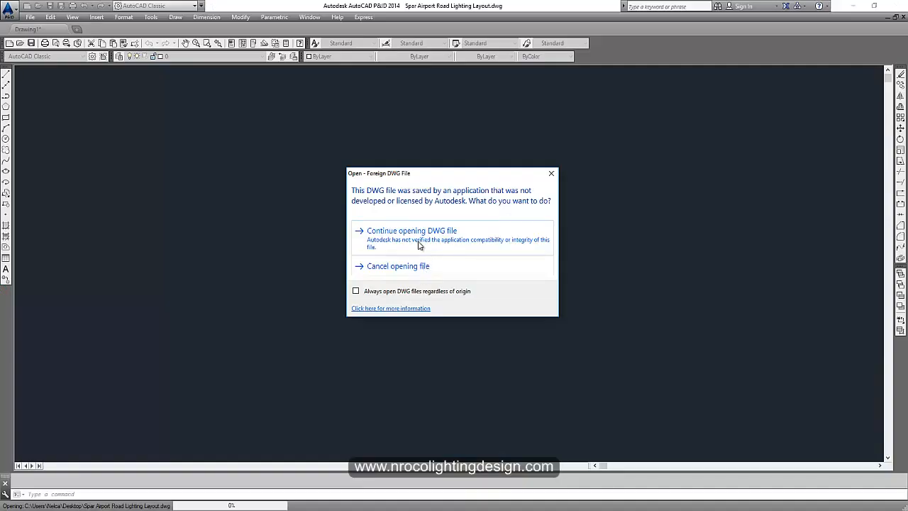
Continue past the foreign-DWG warning and zoom around the plan to view the Type L1–L5 labels and luminaire table.
left_click(411, 230)
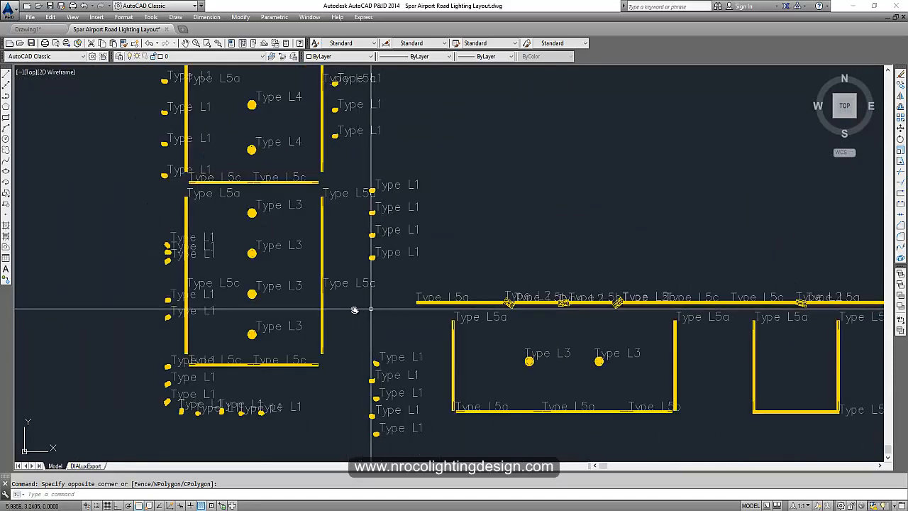
scroll("up", 3)
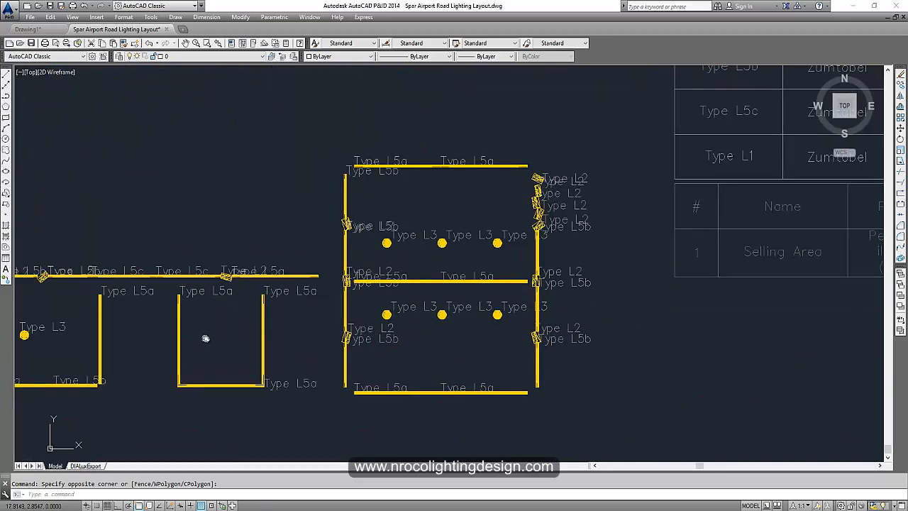
scroll("down", 3)
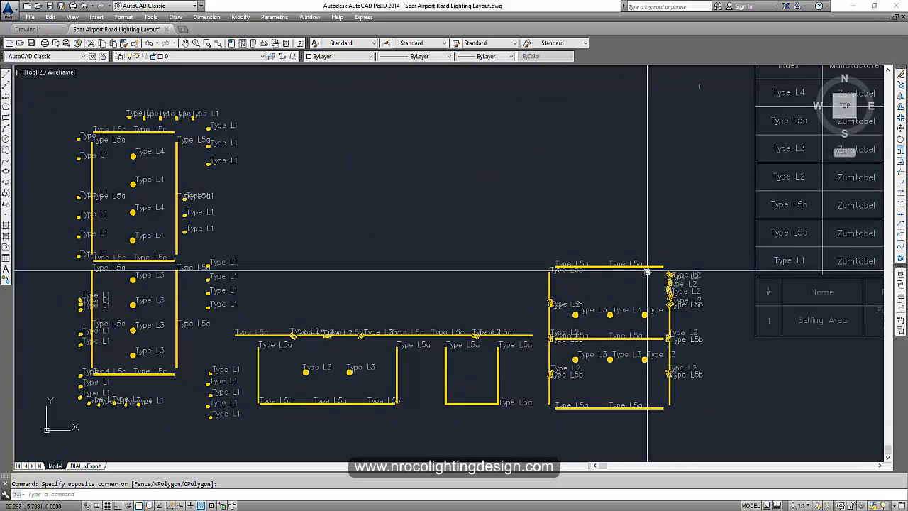
mouse_move(693, 205)
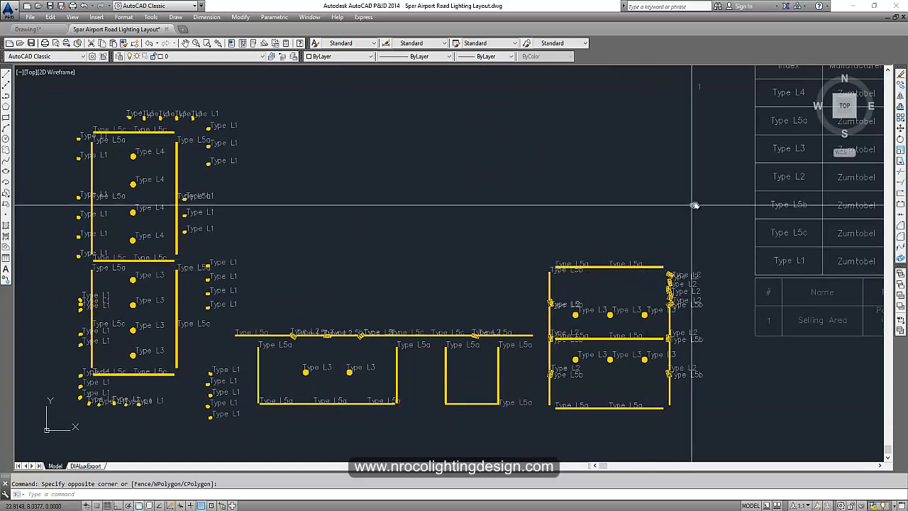